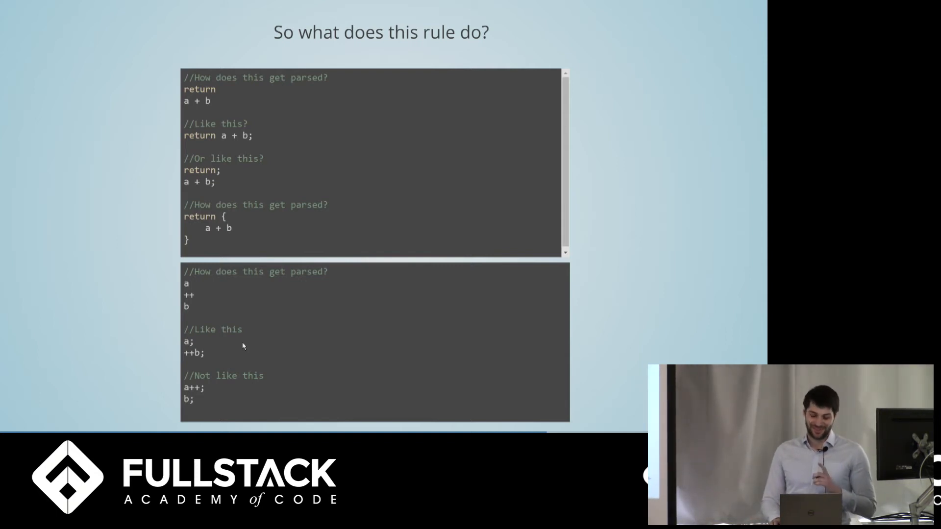
Step: Advance to the ECMAScript 7.9 slide on semicolons never inserted in for-loop headers
key("right")
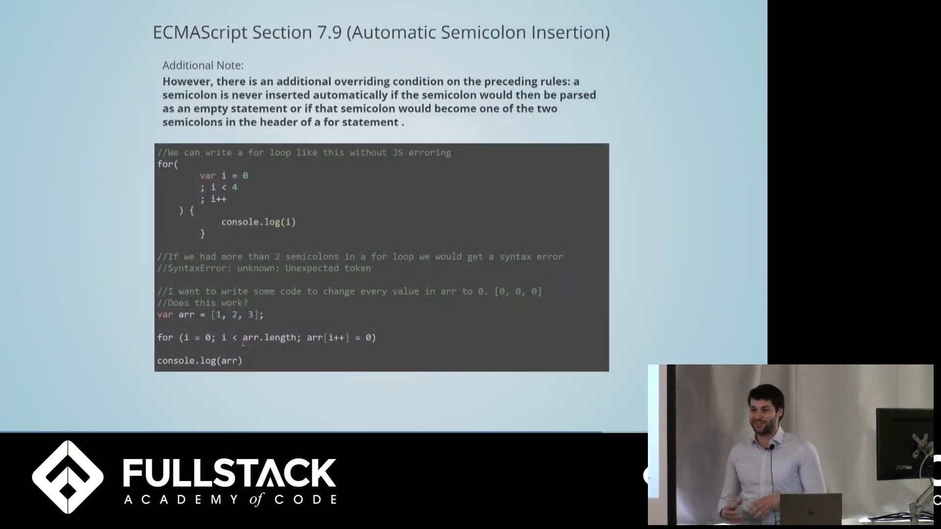